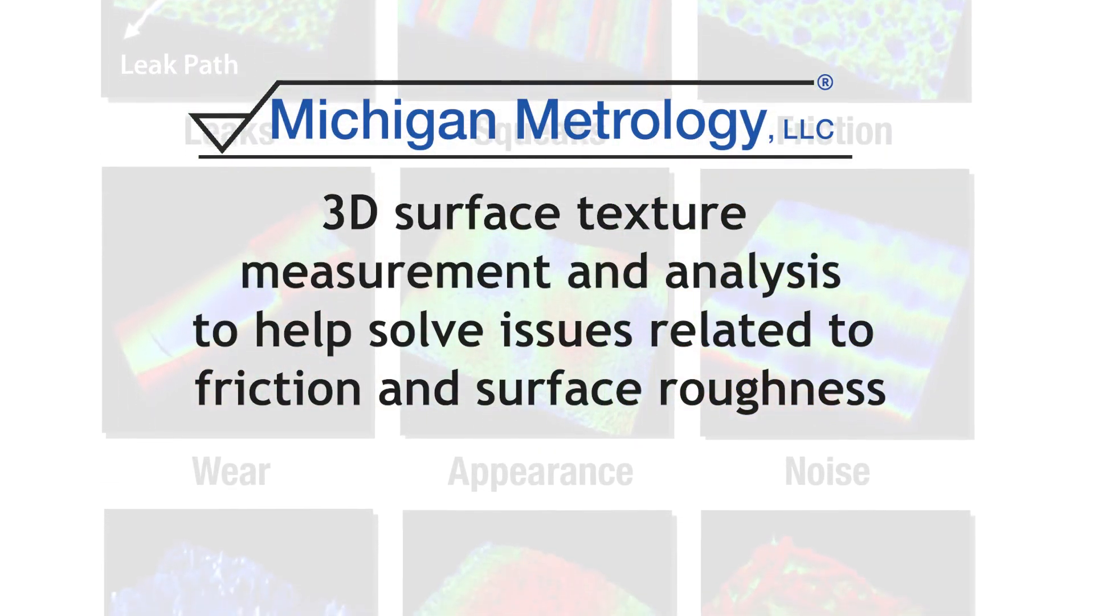
pyautogui.scroll(-3)
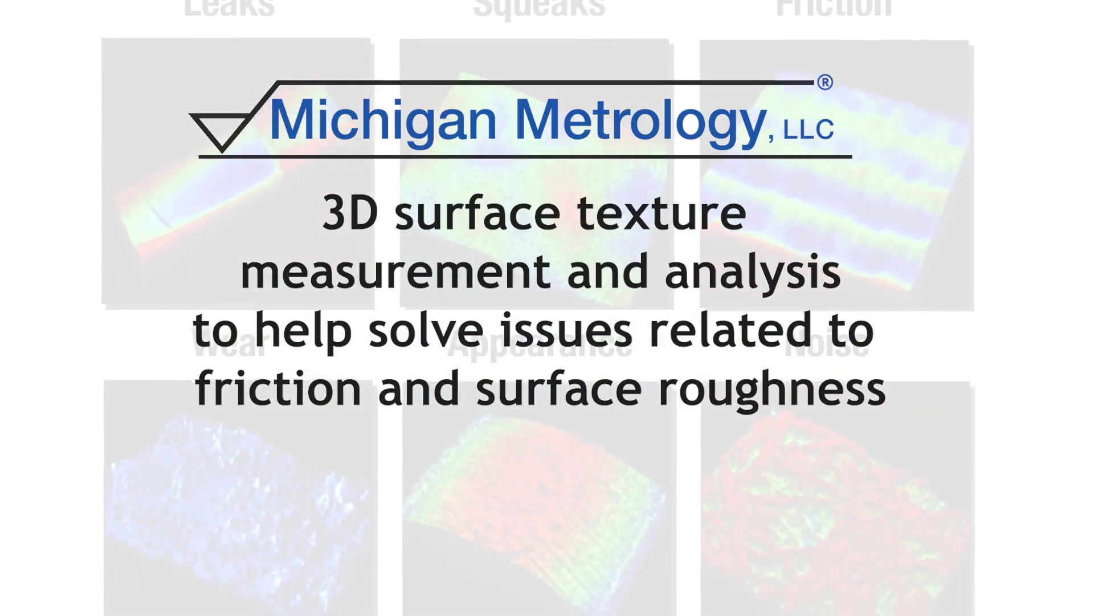